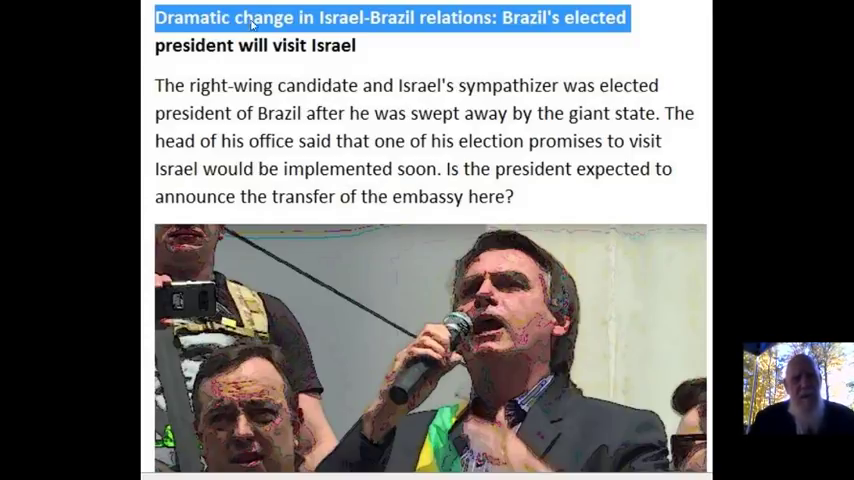
{"action": "mouse_move", "coordinate": [362, 22]}
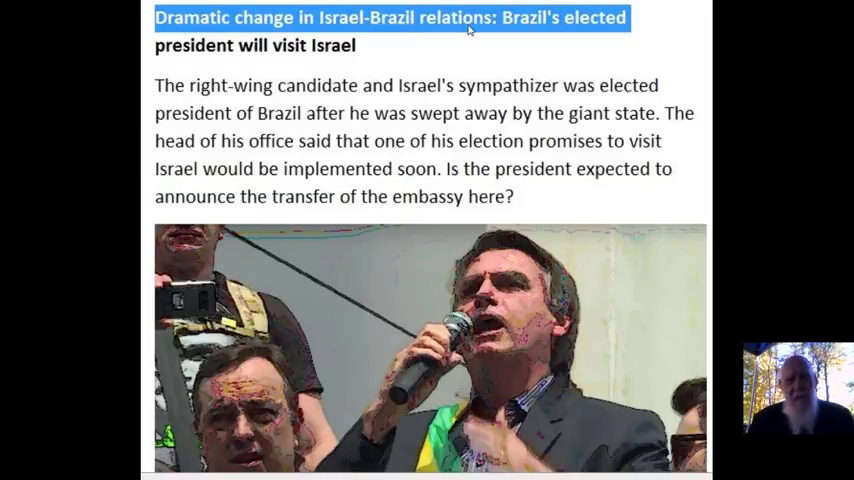
{"action": "mouse_move", "coordinate": [368, 53]}
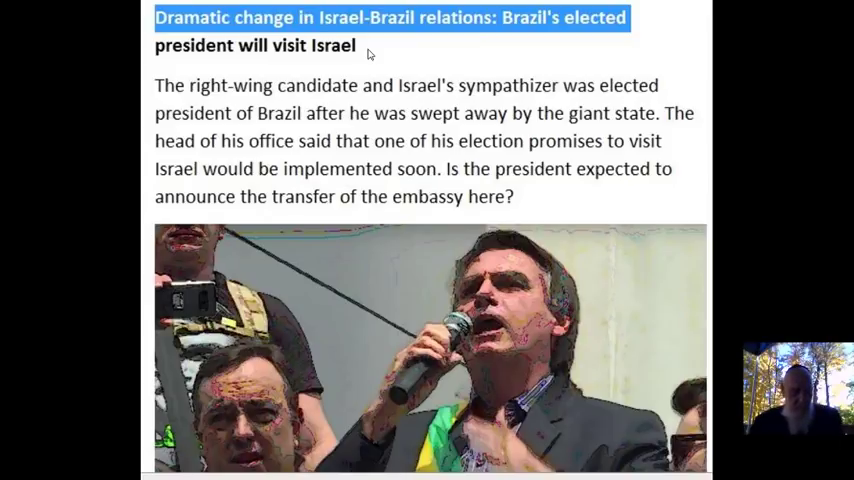
{"action": "mouse_move", "coordinate": [263, 97]}
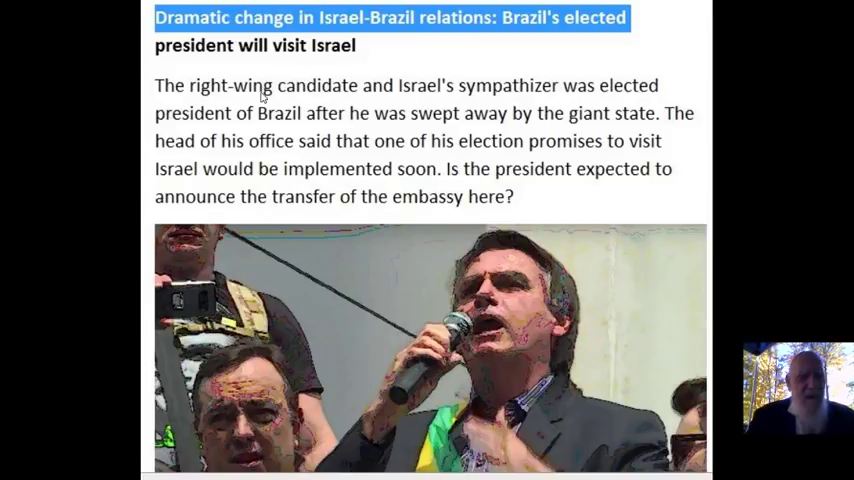
{"action": "mouse_move", "coordinate": [393, 93]}
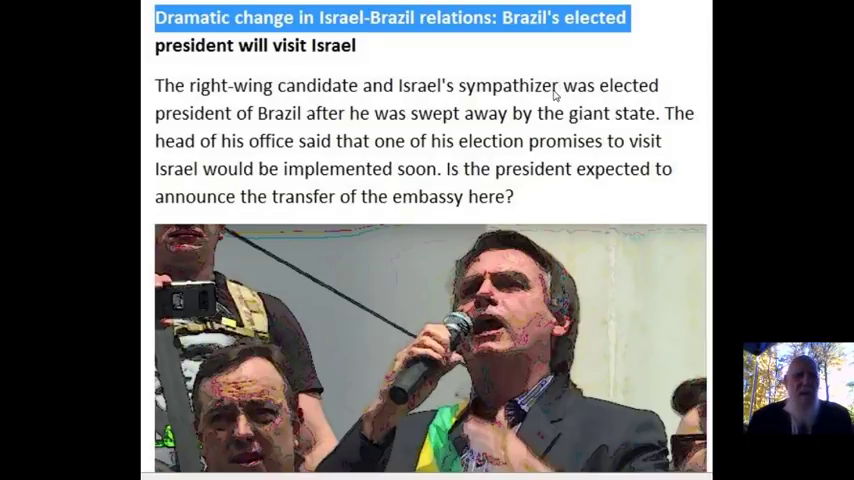
{"action": "mouse_move", "coordinate": [418, 126]}
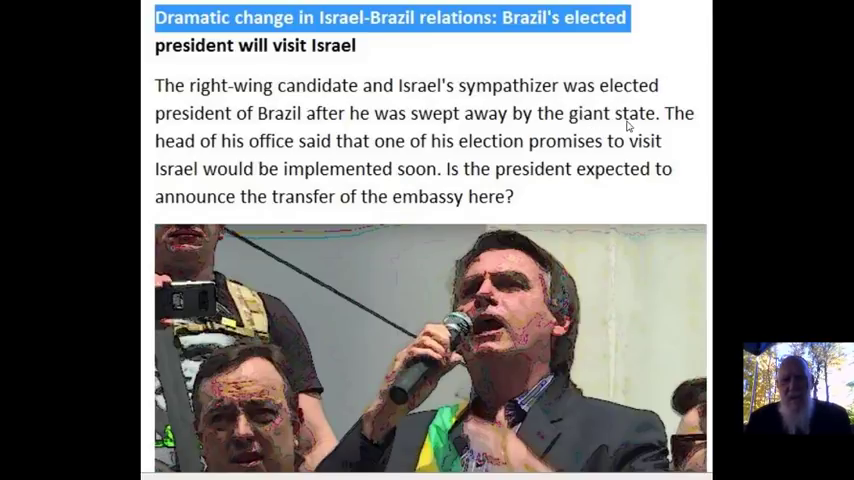
{"action": "mouse_move", "coordinate": [335, 160]}
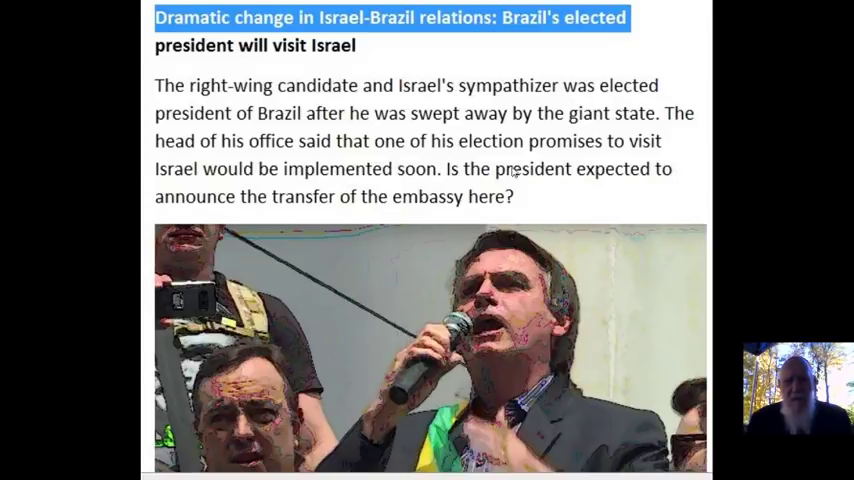
{"action": "mouse_move", "coordinate": [310, 221]}
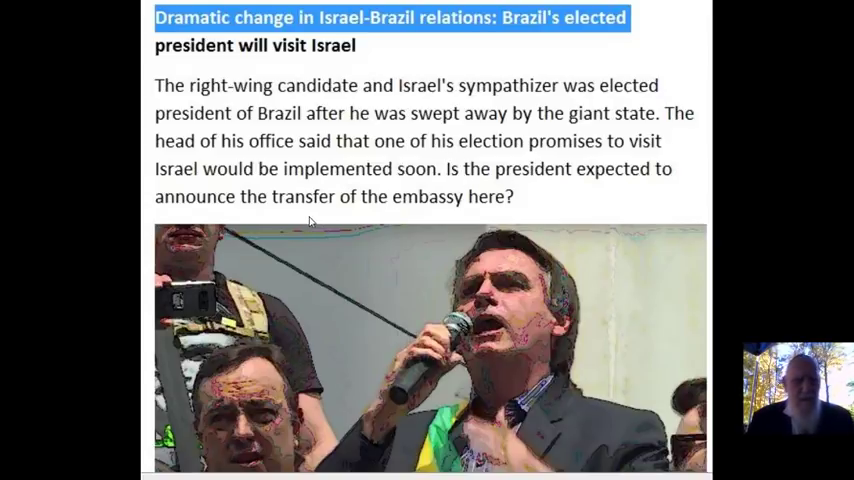
{"action": "mouse_move", "coordinate": [503, 187]}
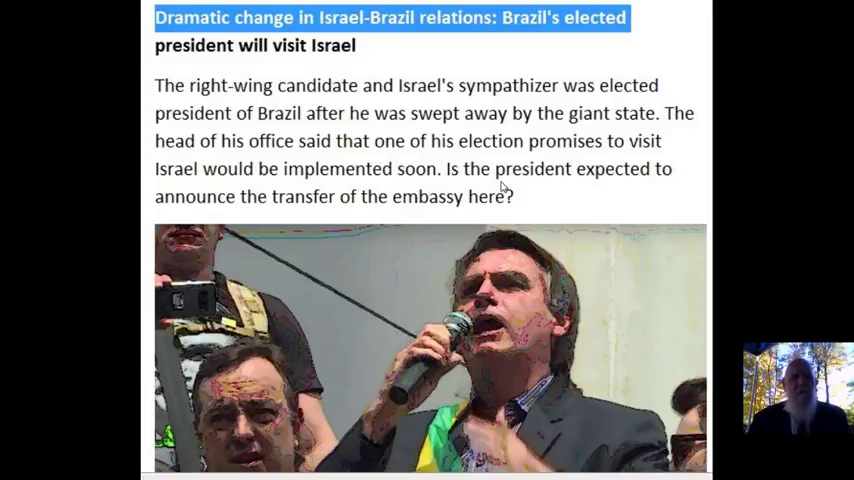
{"action": "mouse_move", "coordinate": [480, 122]}
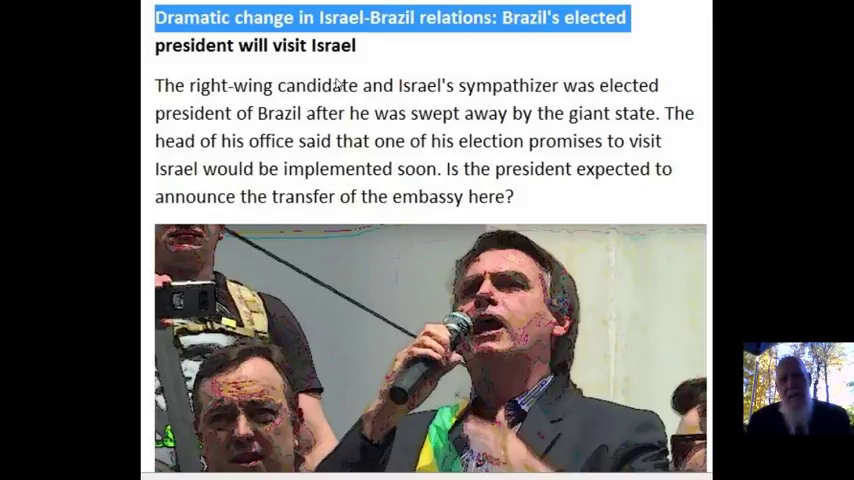
{"action": "mouse_move", "coordinate": [452, 103]}
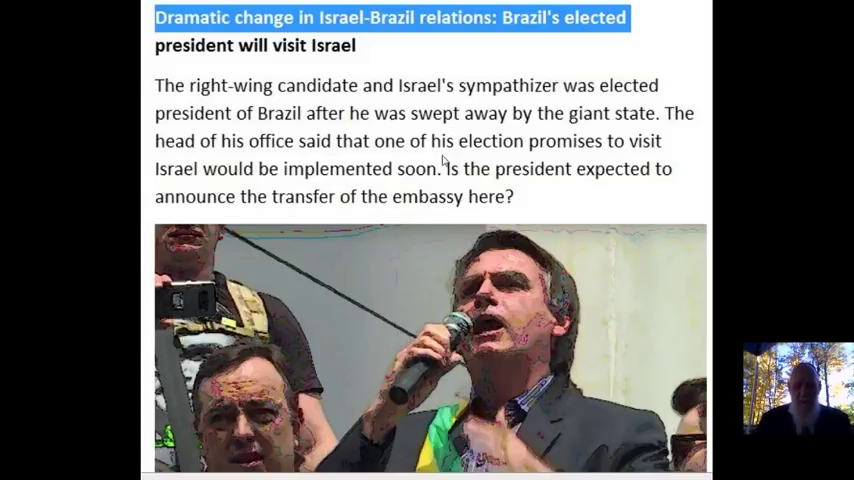
{"action": "mouse_move", "coordinate": [405, 275]}
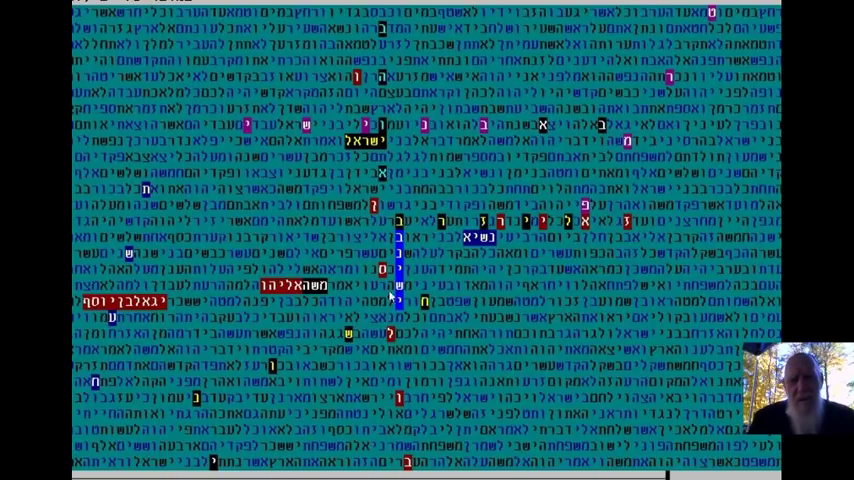
{"action": "mouse_move", "coordinate": [362, 113]}
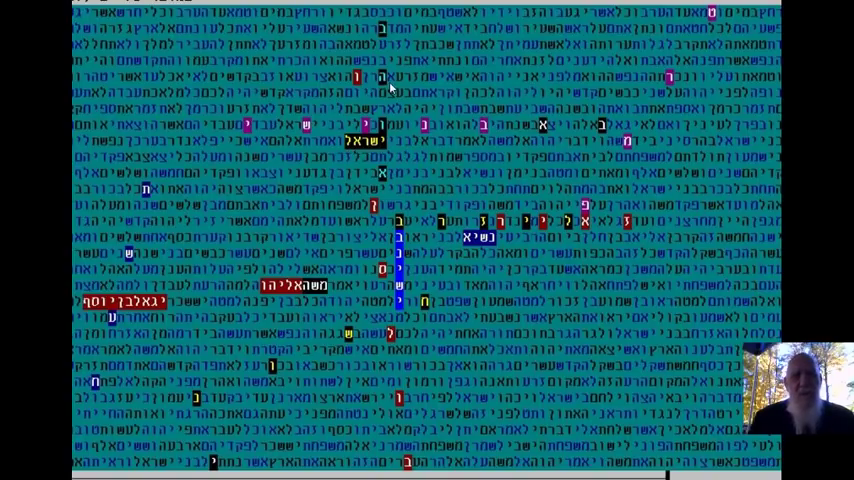
{"action": "mouse_move", "coordinate": [378, 173]}
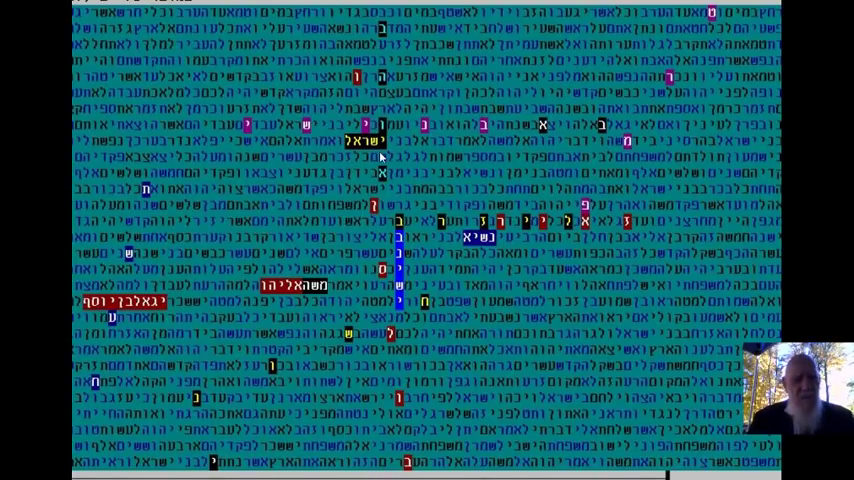
{"action": "mouse_move", "coordinate": [473, 138]}
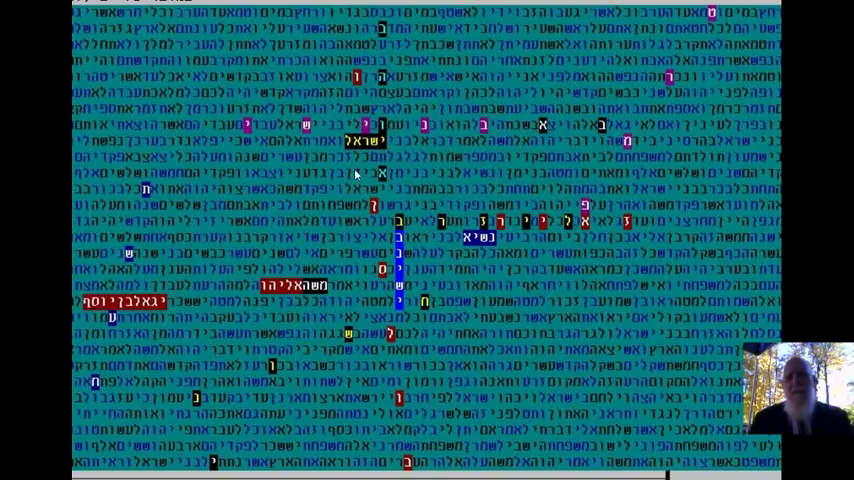
{"action": "mouse_move", "coordinate": [583, 133]}
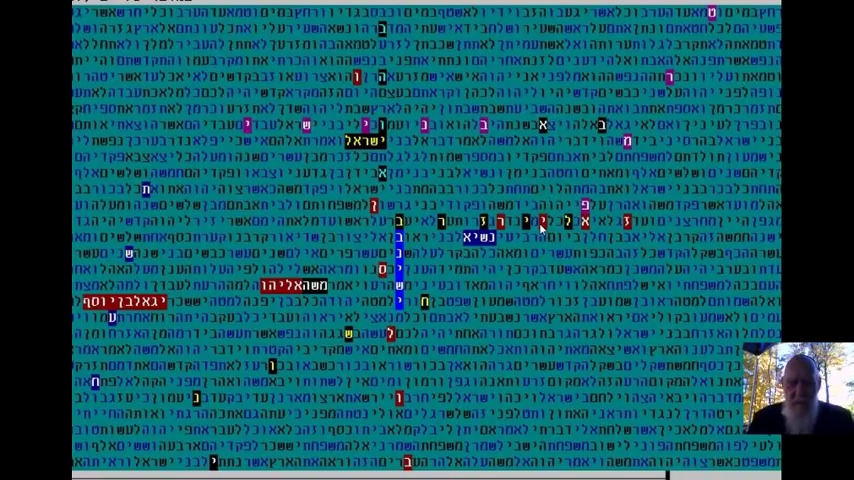
{"action": "mouse_move", "coordinate": [487, 233]}
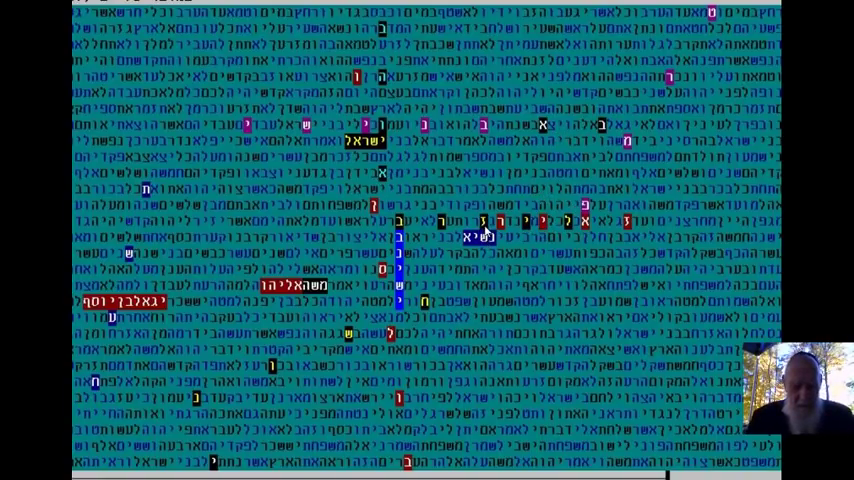
{"action": "mouse_move", "coordinate": [480, 230]}
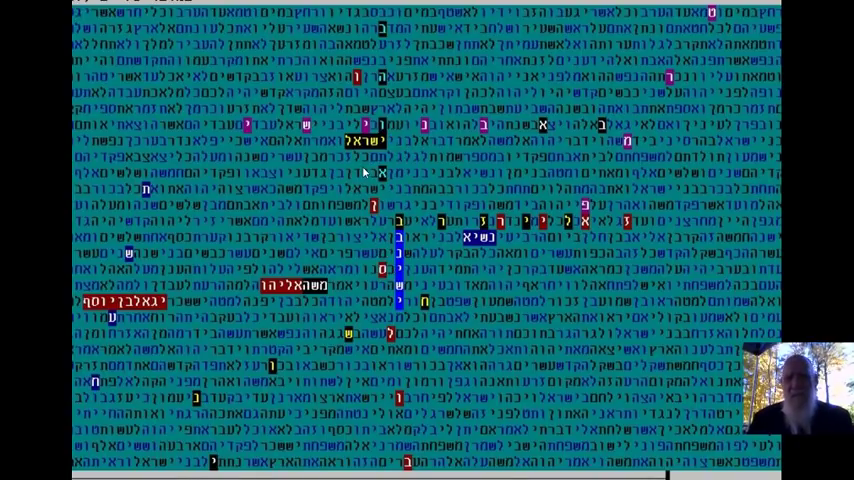
{"action": "mouse_move", "coordinate": [357, 200]}
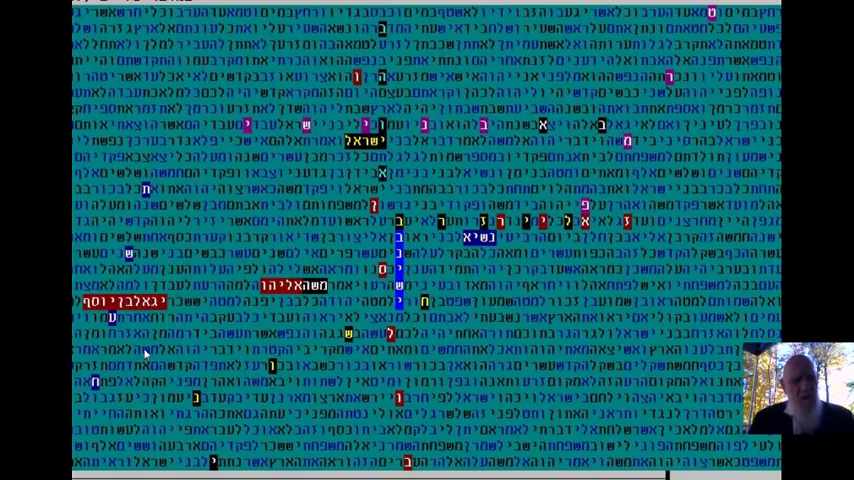
{"action": "mouse_move", "coordinate": [197, 217]}
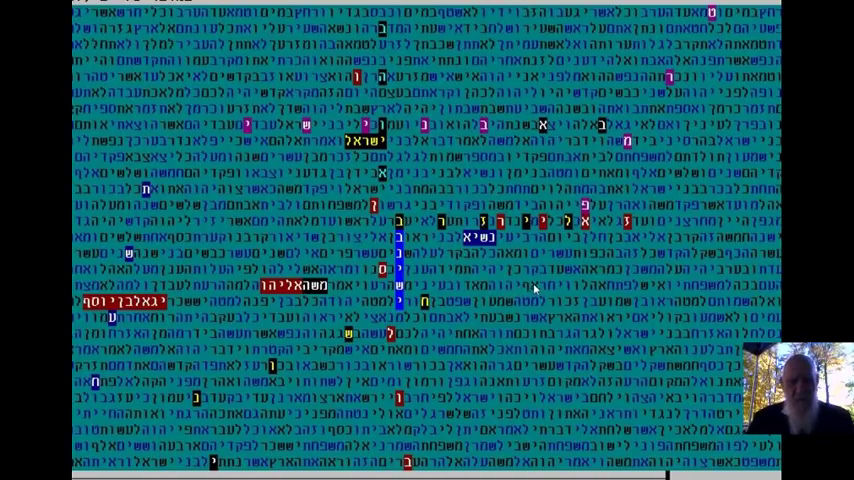
{"action": "mouse_move", "coordinate": [548, 291]}
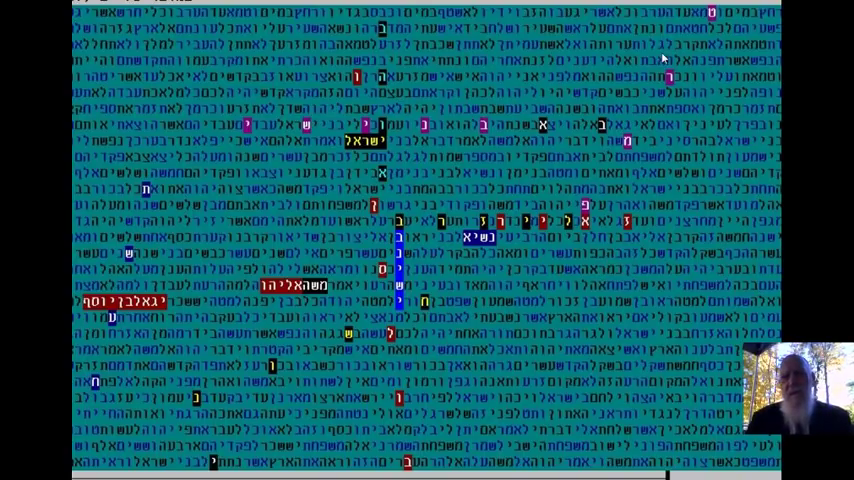
{"action": "mouse_move", "coordinate": [418, 379]}
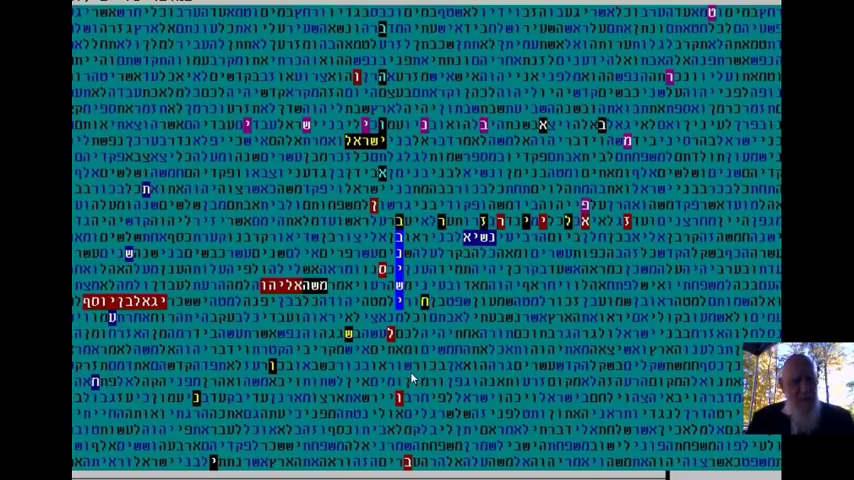